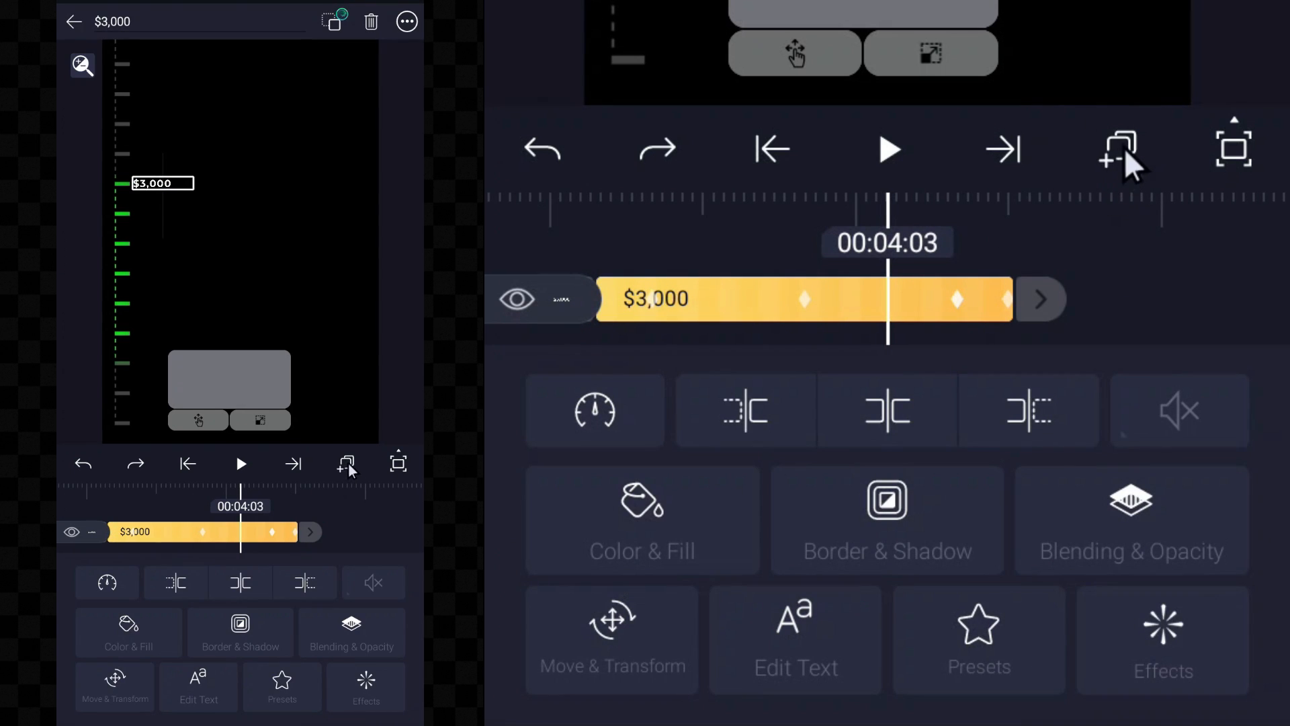
- Duplicate the $3,000 text layer on the bar graph
left_click(1118, 148)
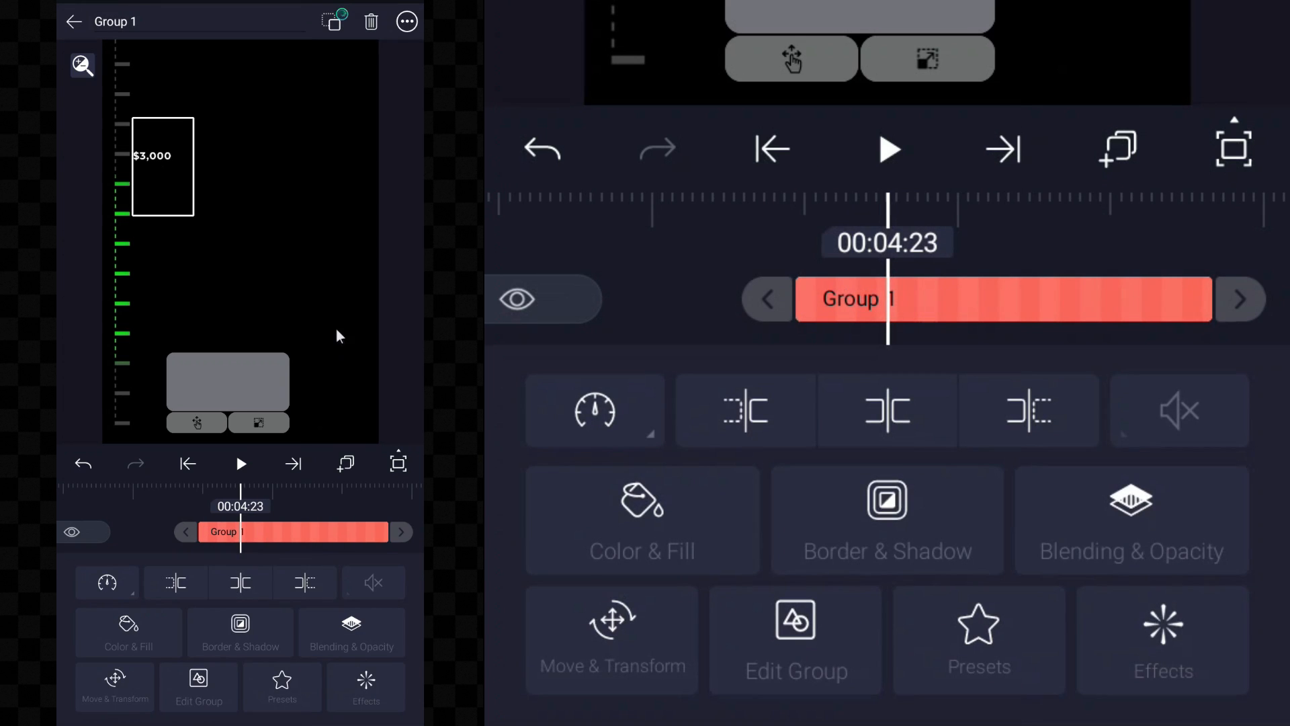
- Change the copied label to $4,000, position it, and return to the main timeline
left_click(405, 21)
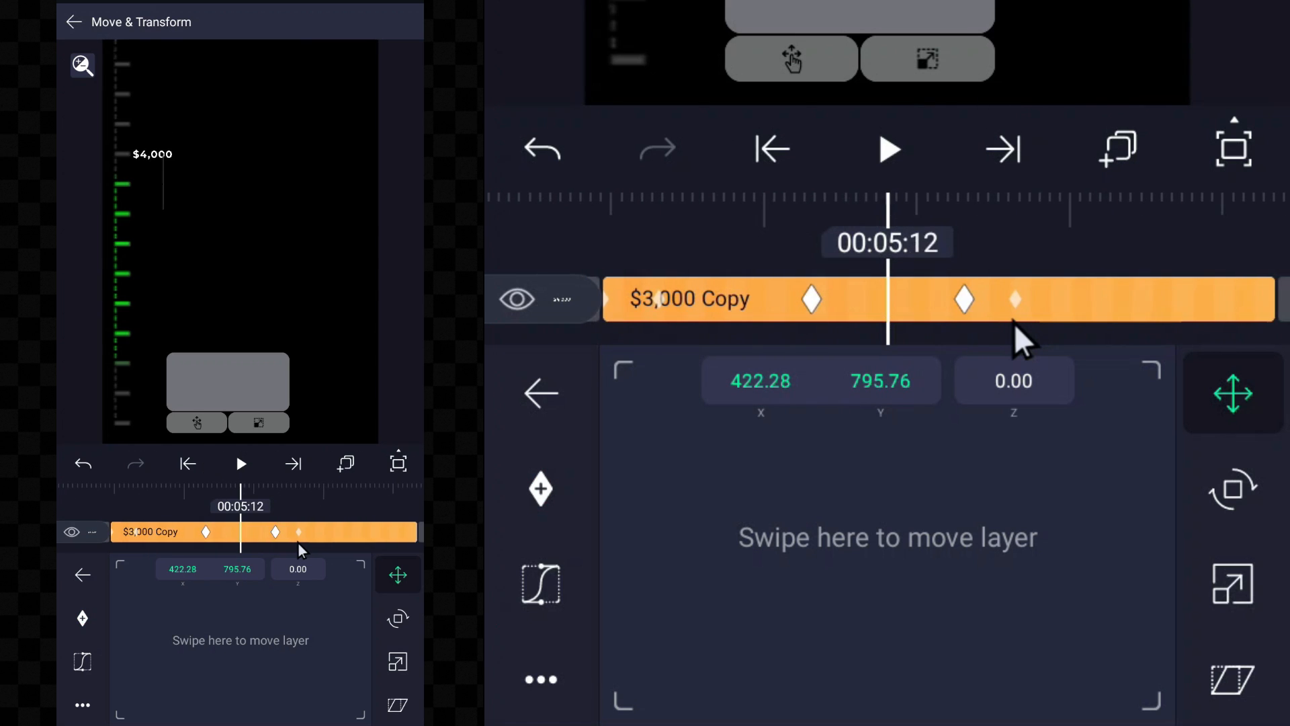
left_click(73, 22)
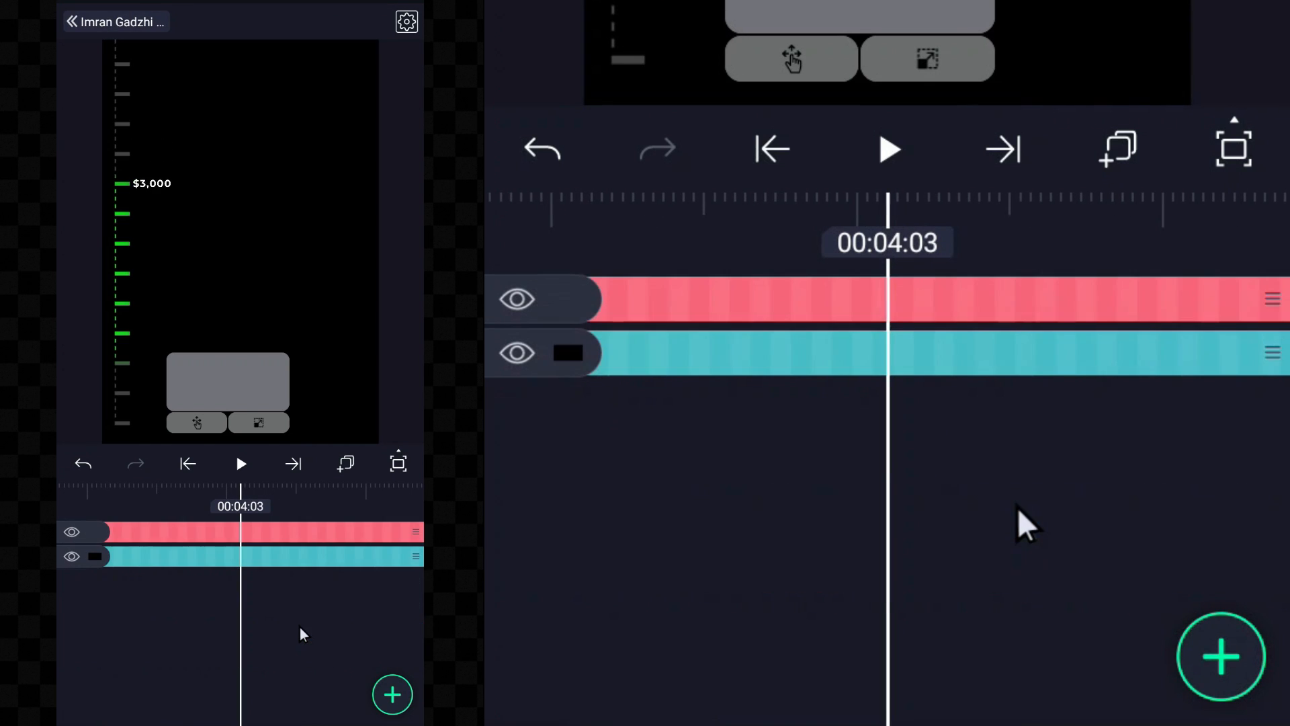
- Open the graph group and check the labels' Move & Transform positions
left_click(247, 556)
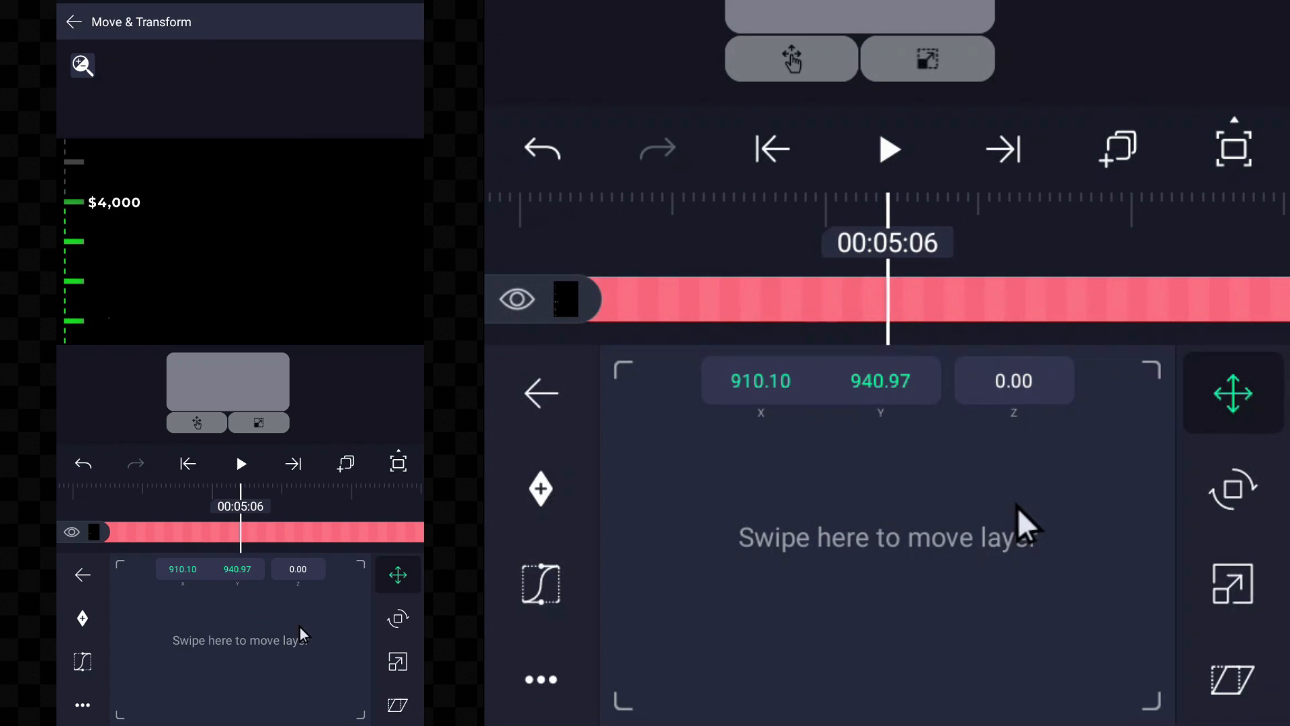
left_click(1232, 584)
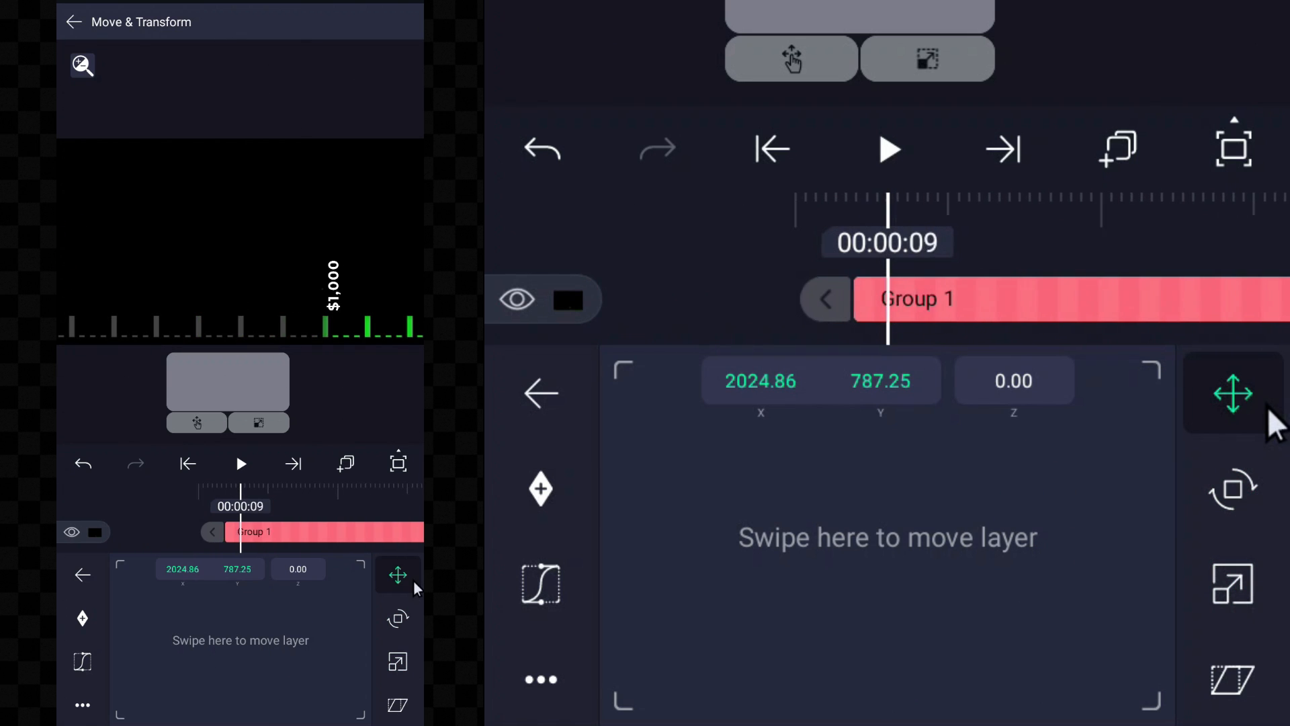
left_click(887, 149)
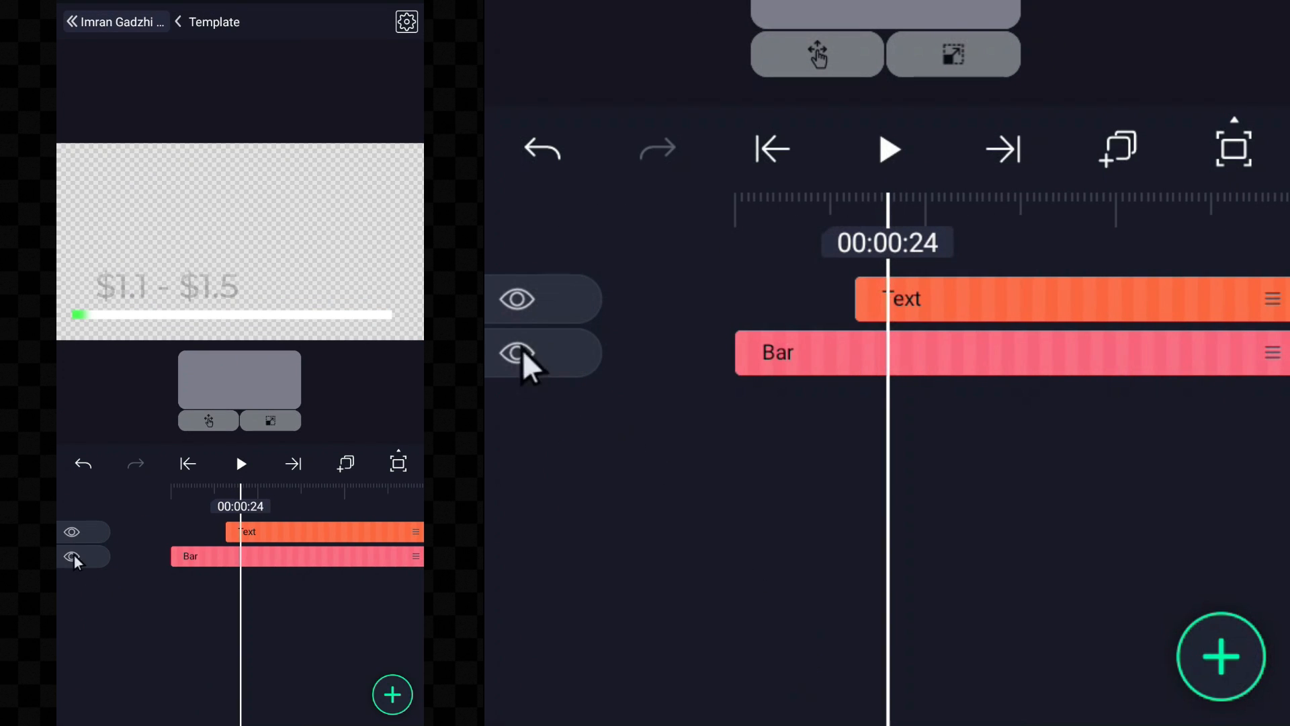
- Inspect the progress bar's Bar group shape layers
left_click(296, 555)
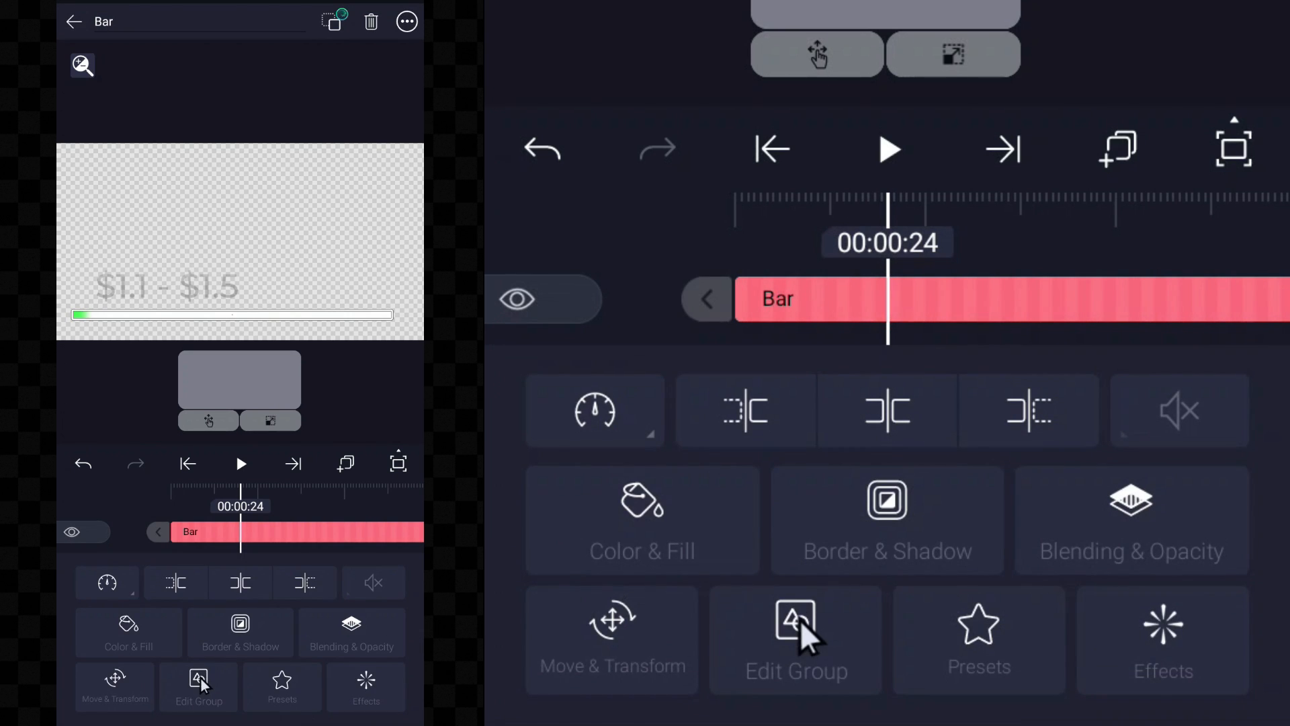
left_click(199, 683)
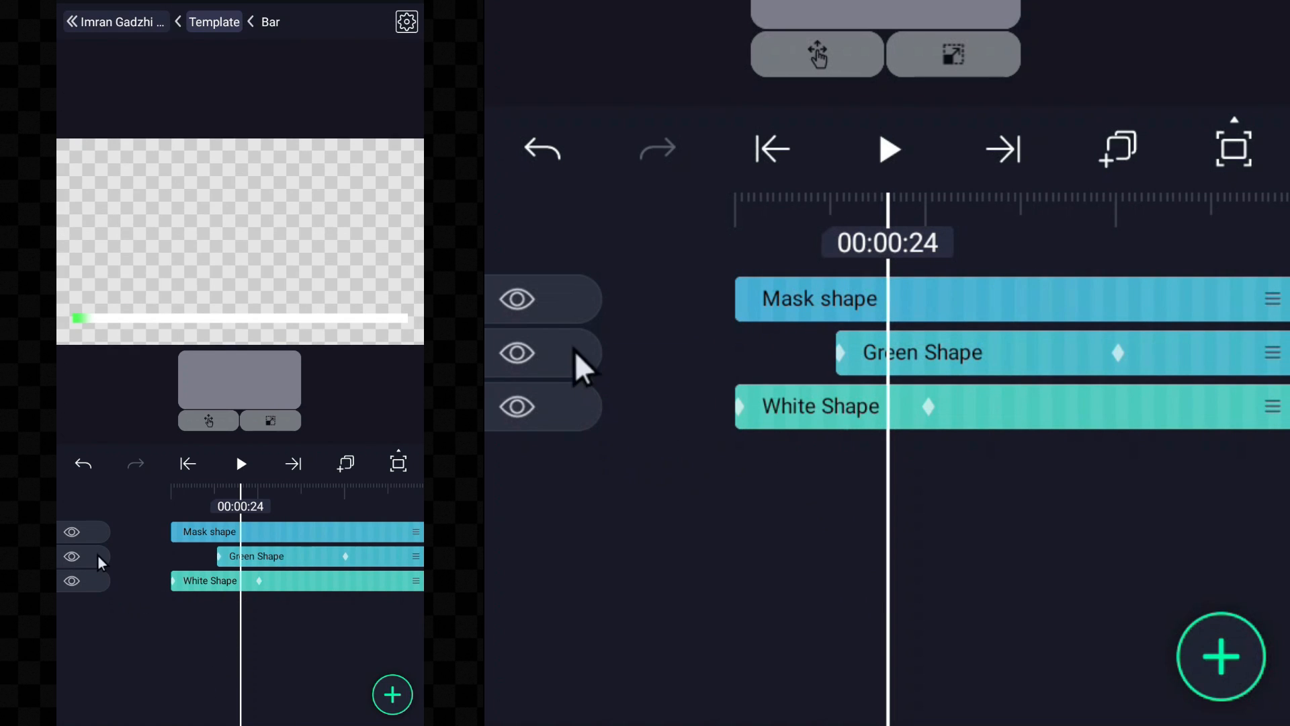
mouse_move(535, 312)
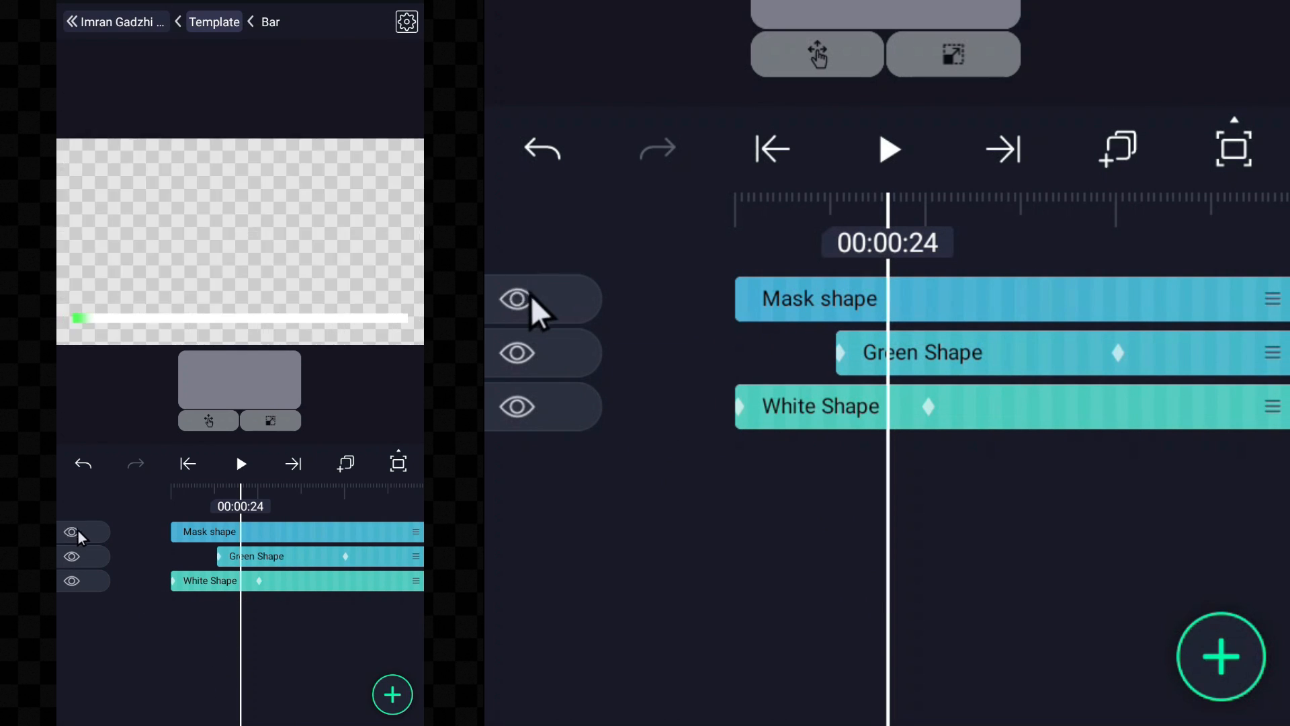
left_click(518, 407)
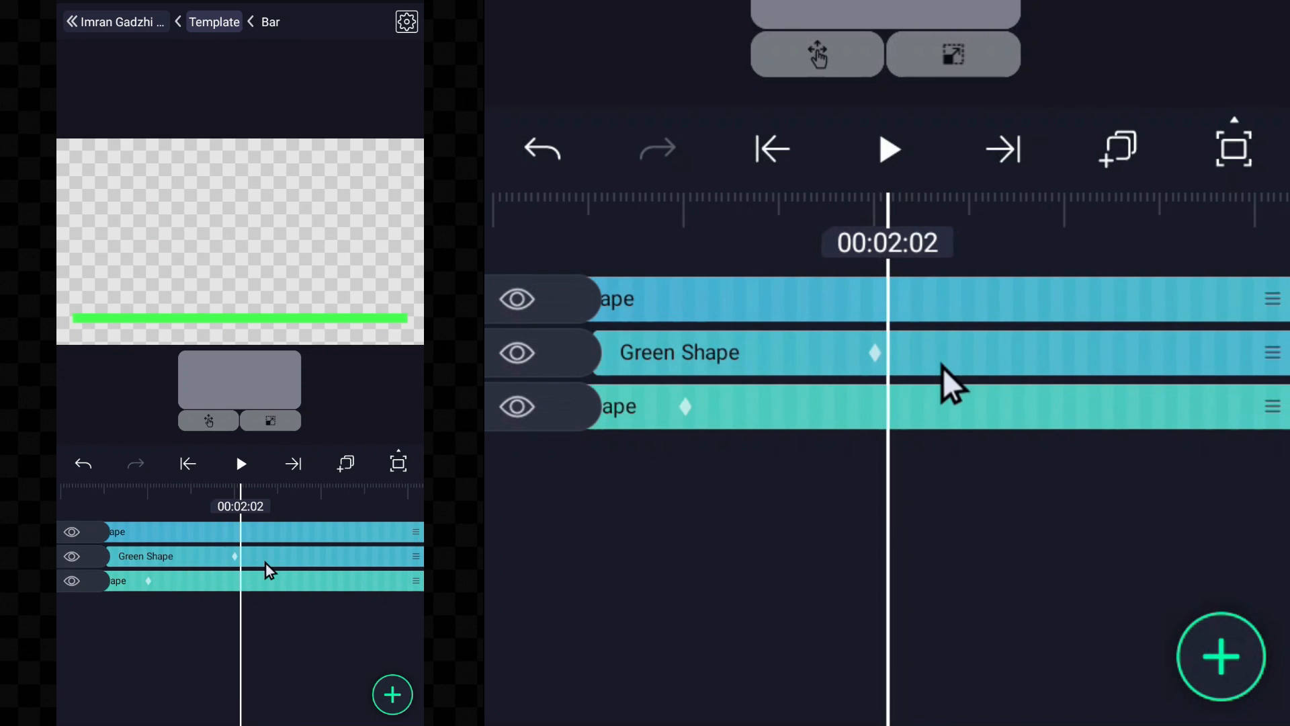
scroll("right", 3)
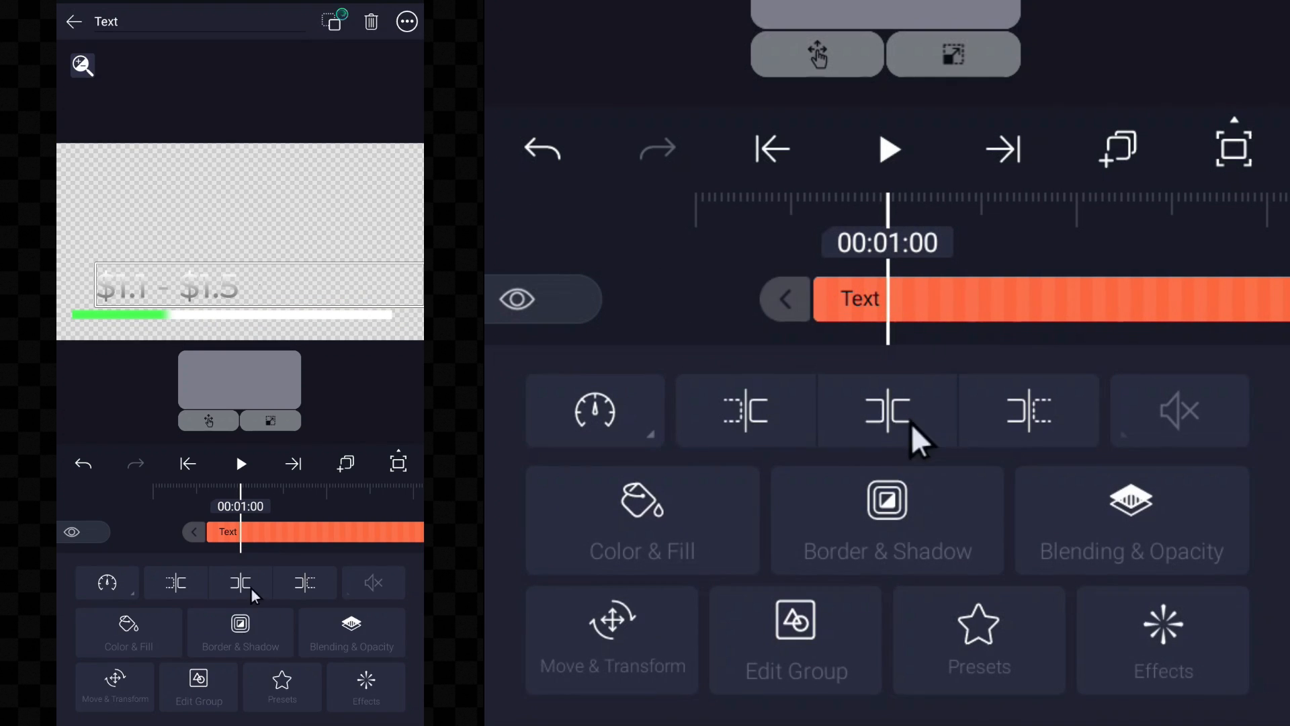
- Review the Million text layer's Gradient Overlay effect, then return to the top level
left_click(73, 21)
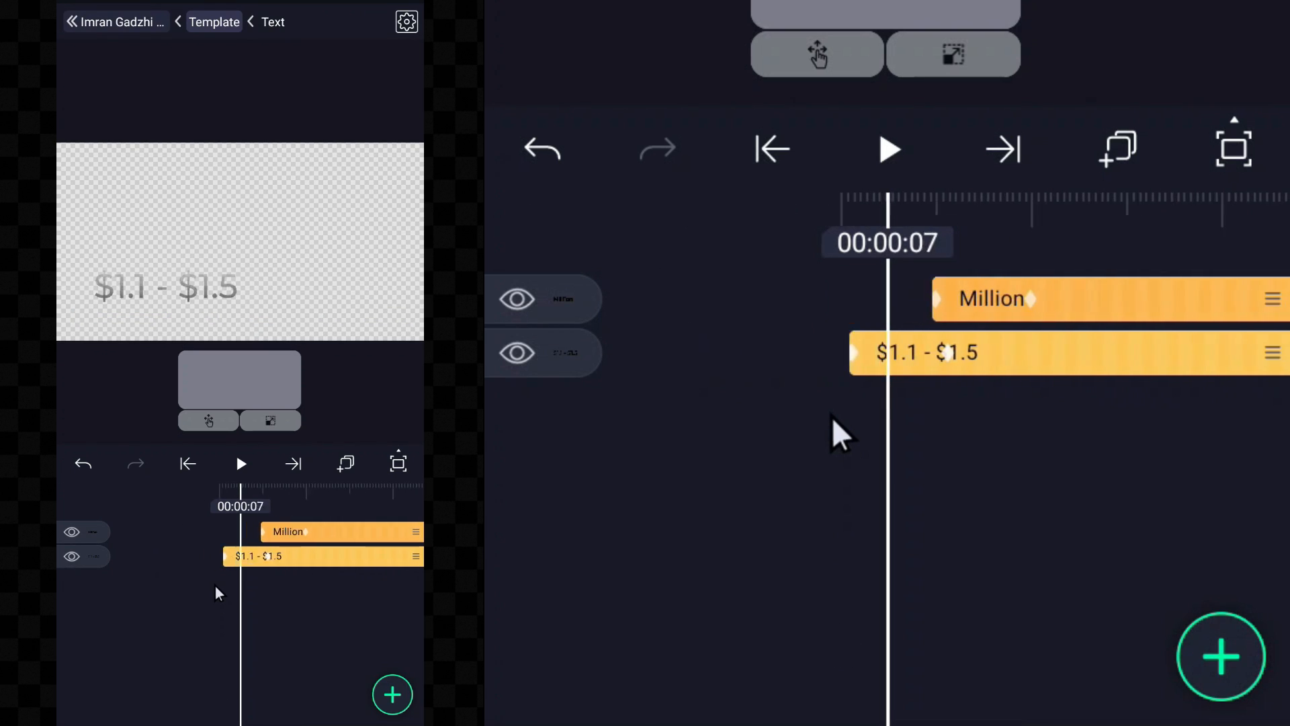
left_click(287, 532)
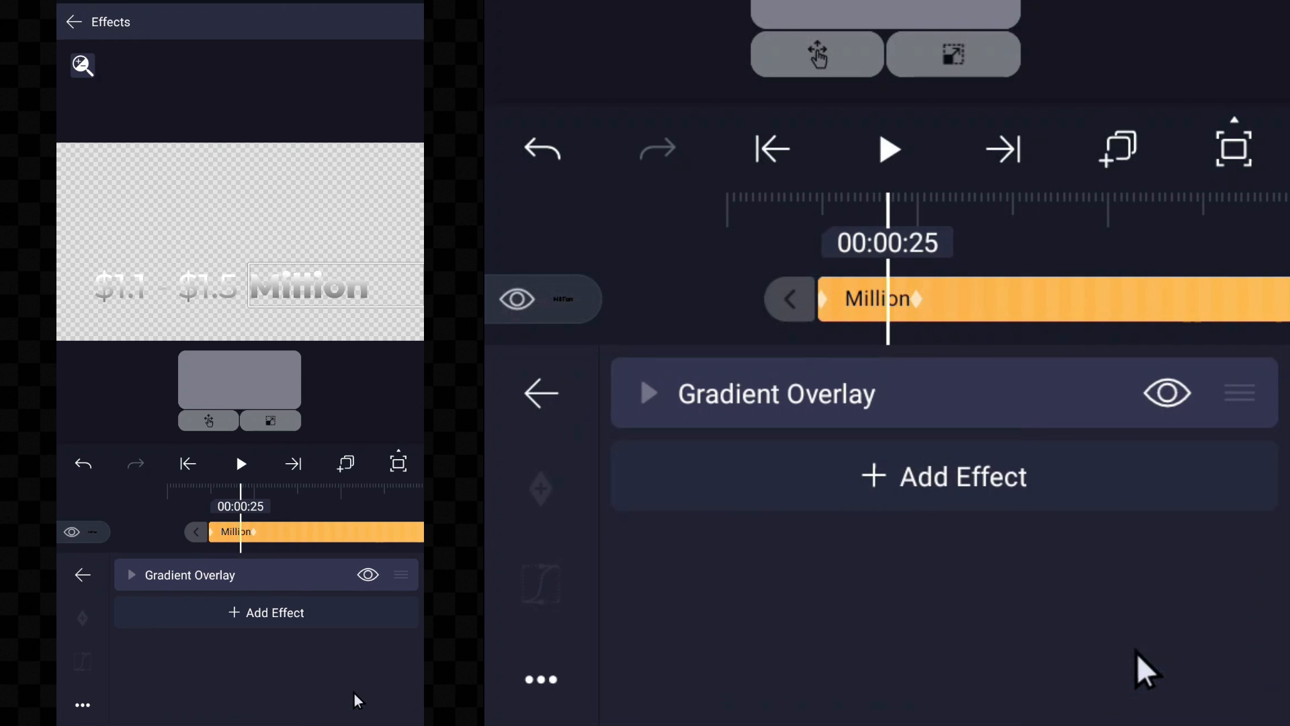
left_click(649, 393)
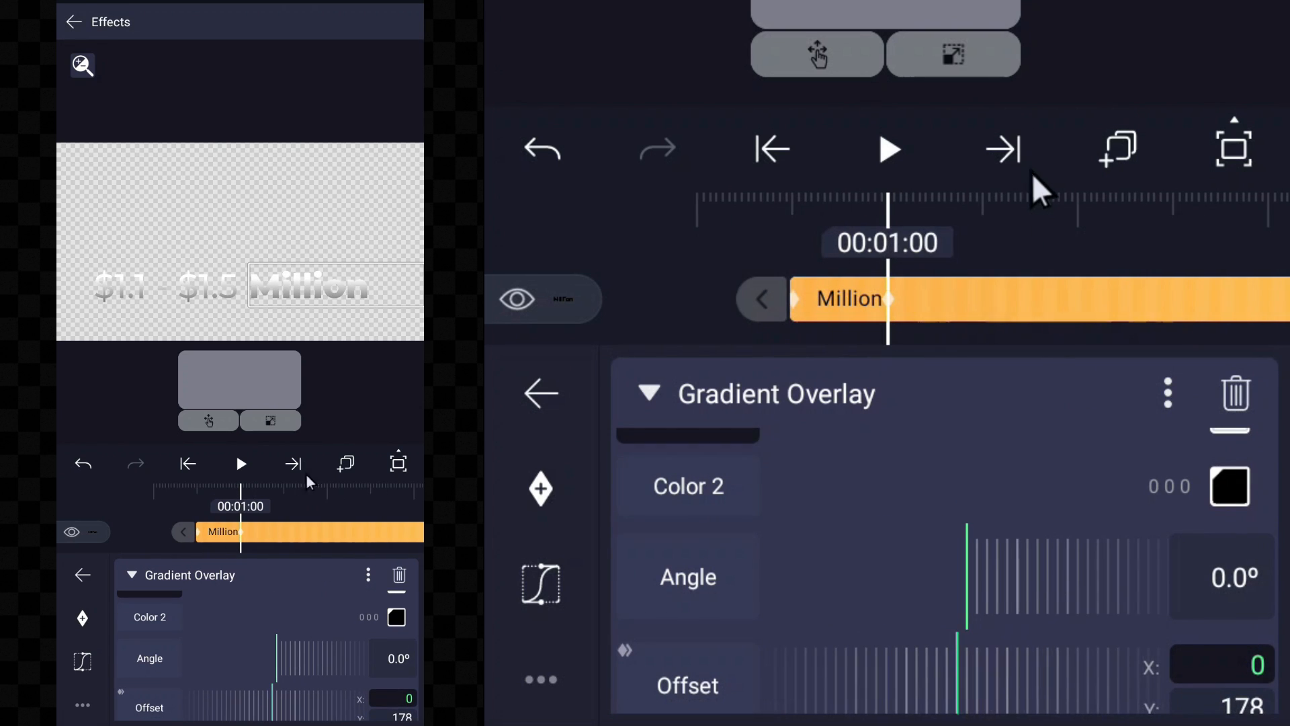
left_click(540, 393)
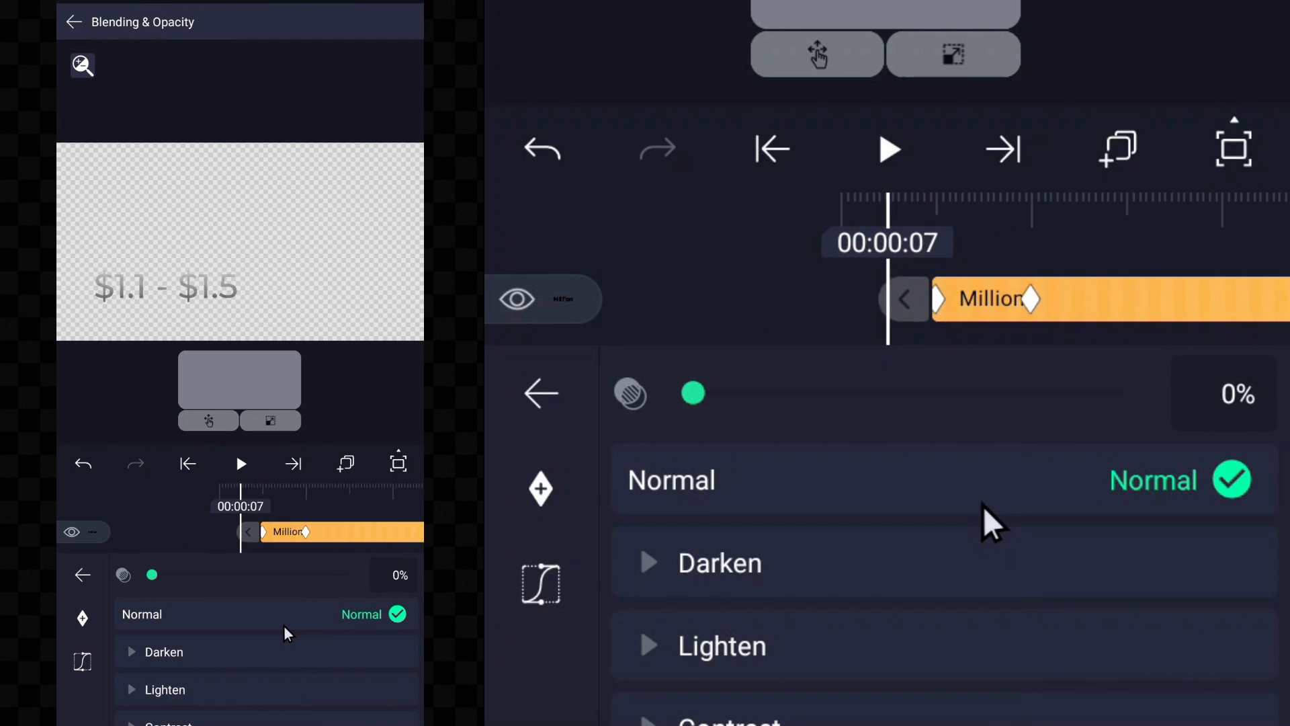
left_click(72, 21)
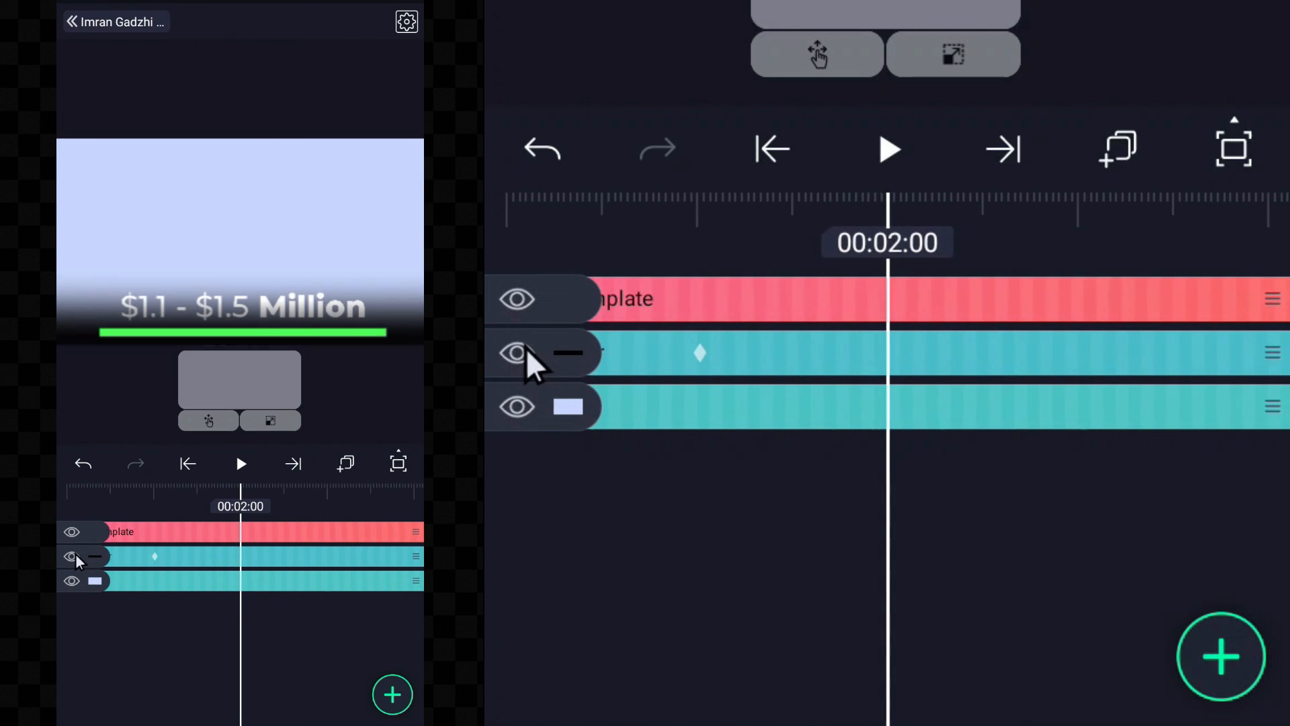
mouse_move(506, 450)
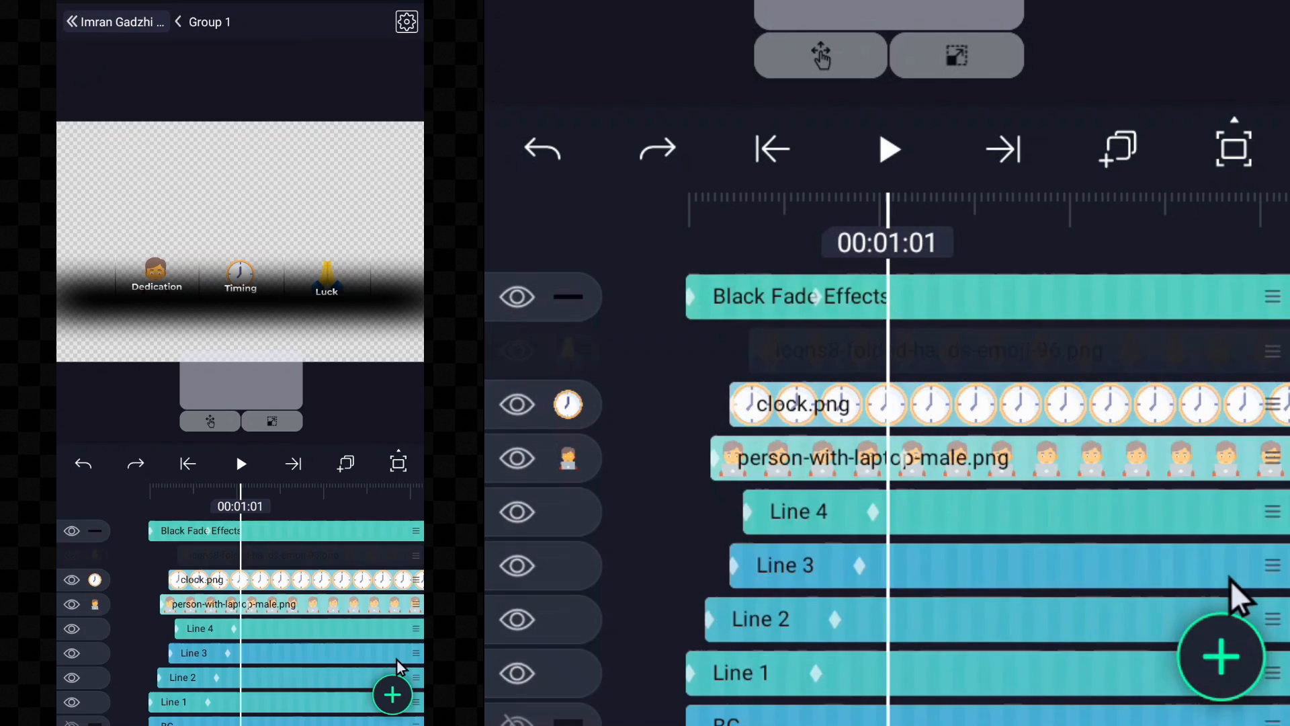
- Scroll past the Dedication/Timing/Luck icons to the $10k/month counter template
scroll("down", 3)
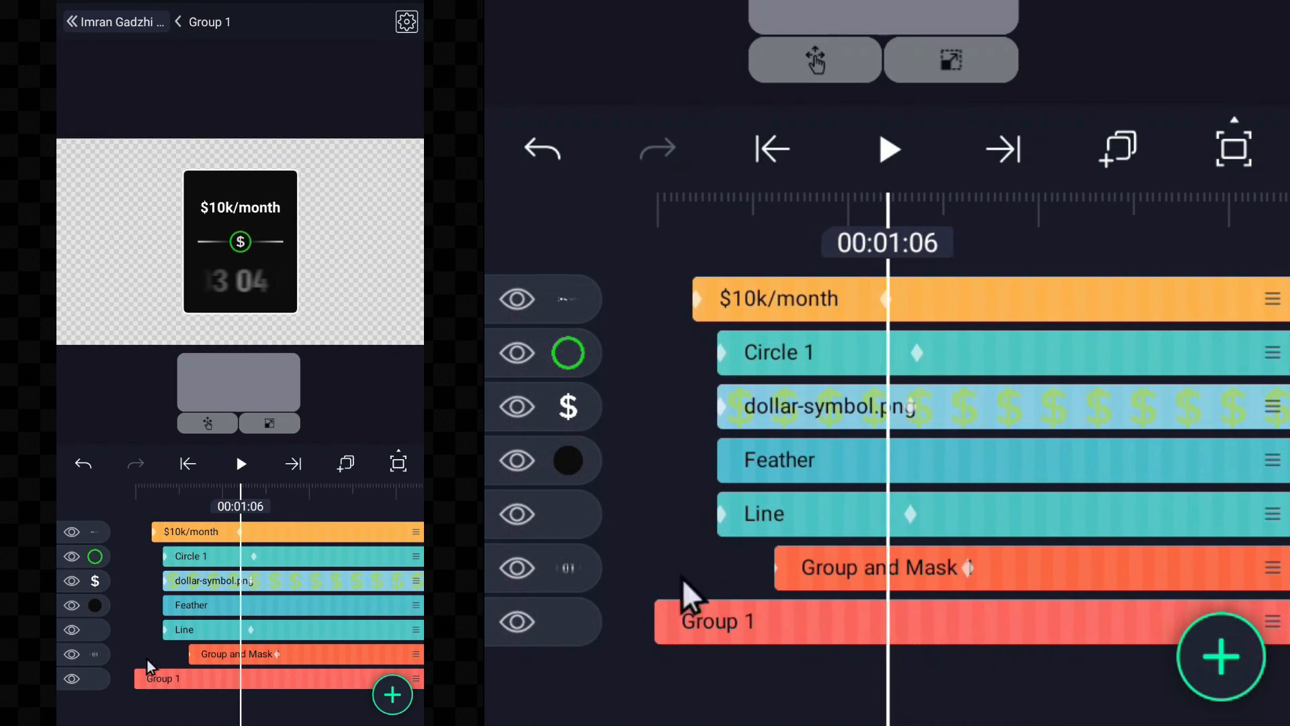
mouse_move(642, 613)
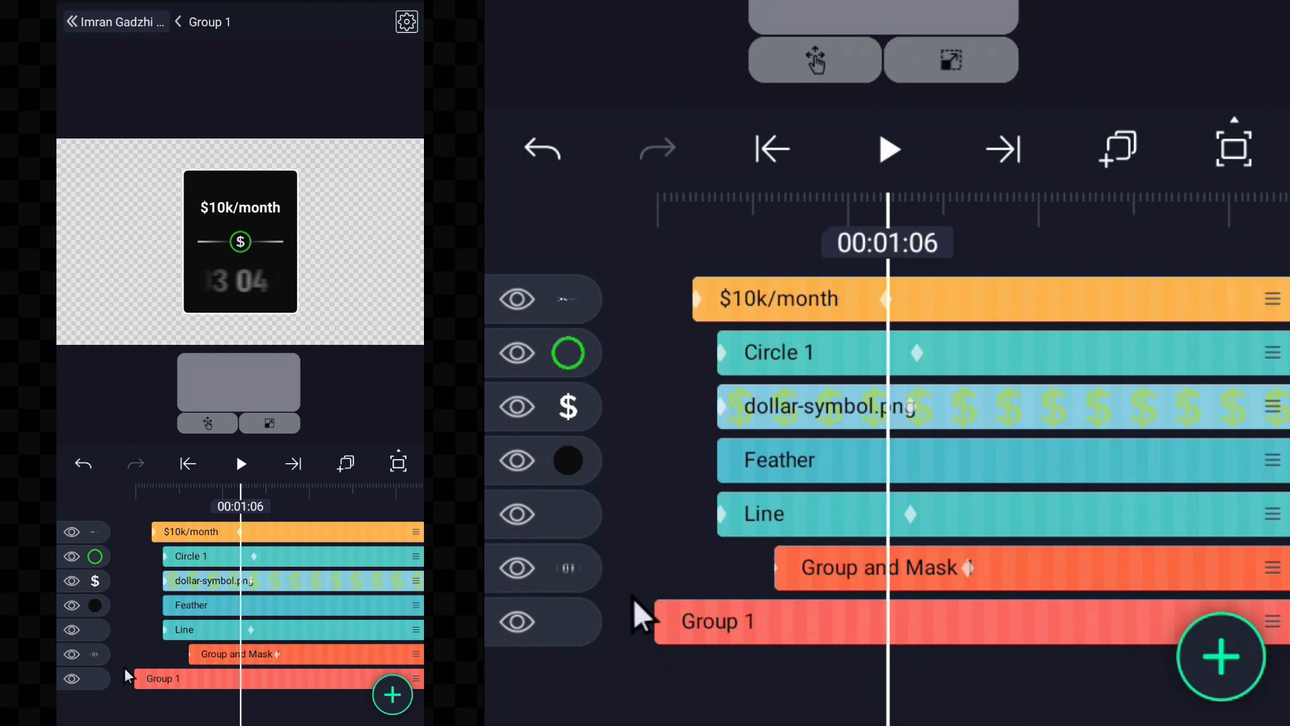
mouse_move(822, 600)
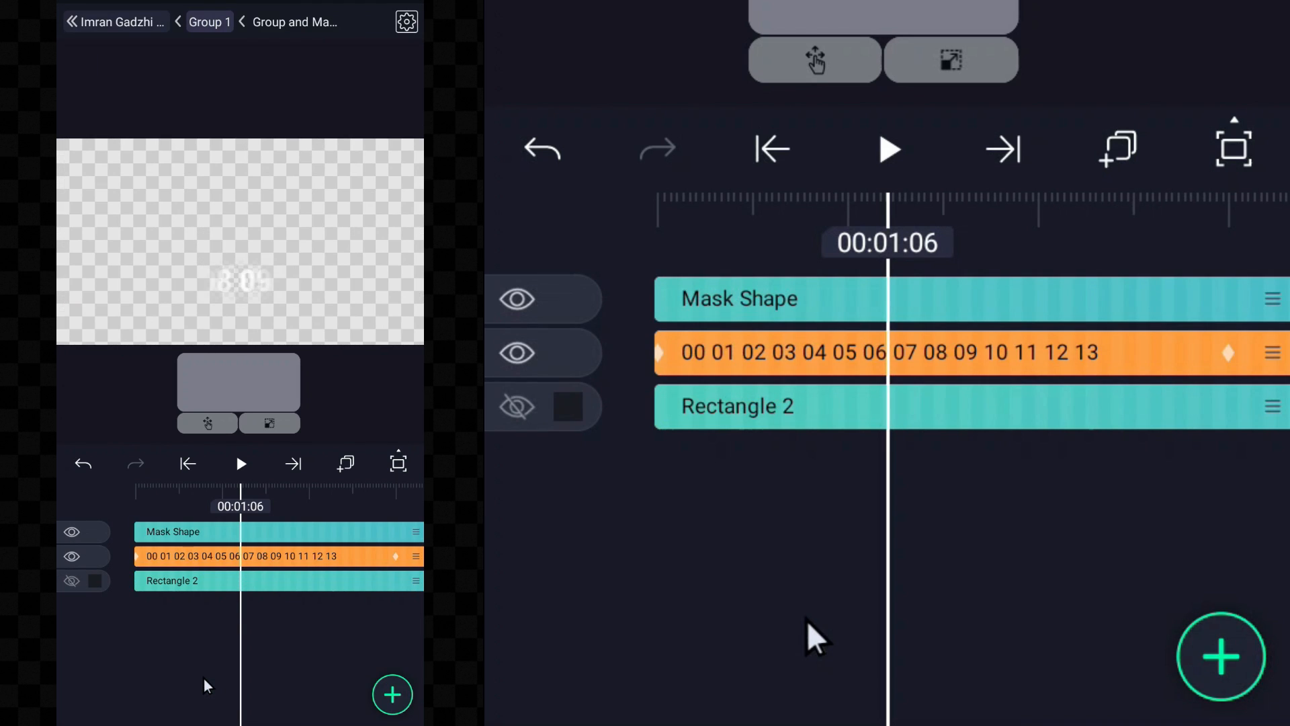
mouse_move(364, 147)
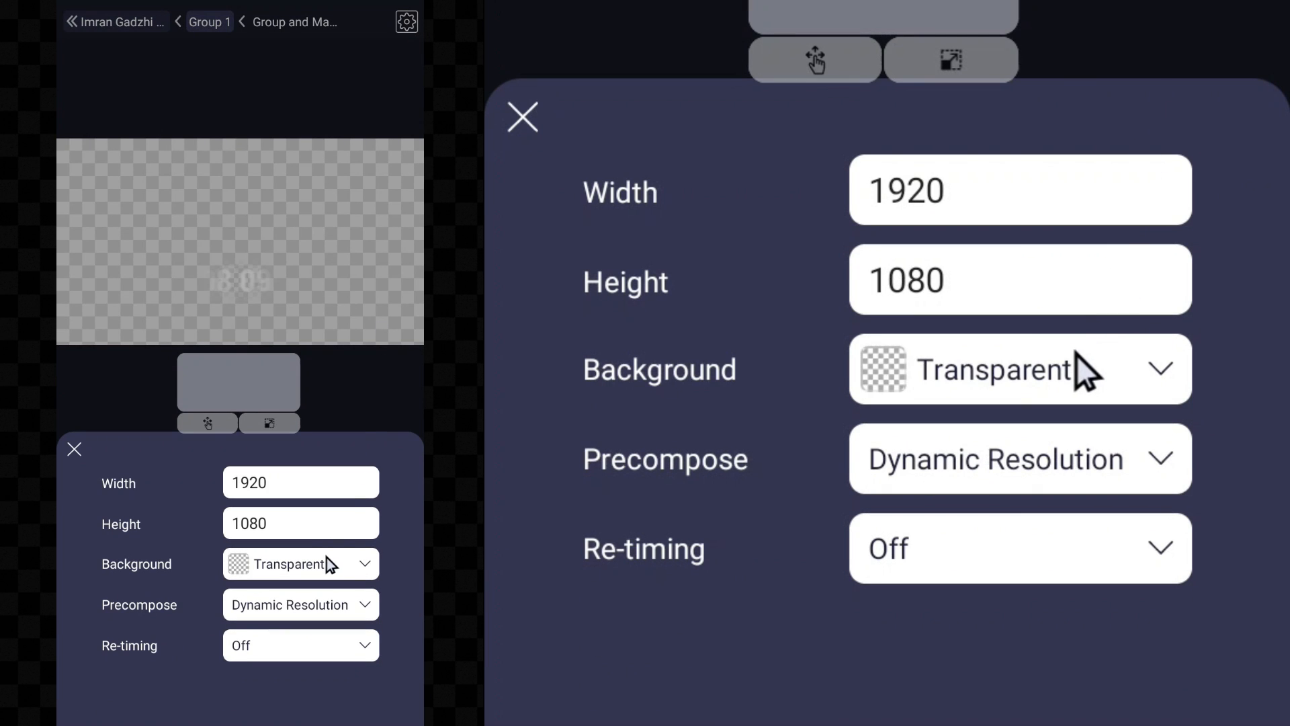
- Set the Group and Mask background to Black and close its settings
left_click(1017, 369)
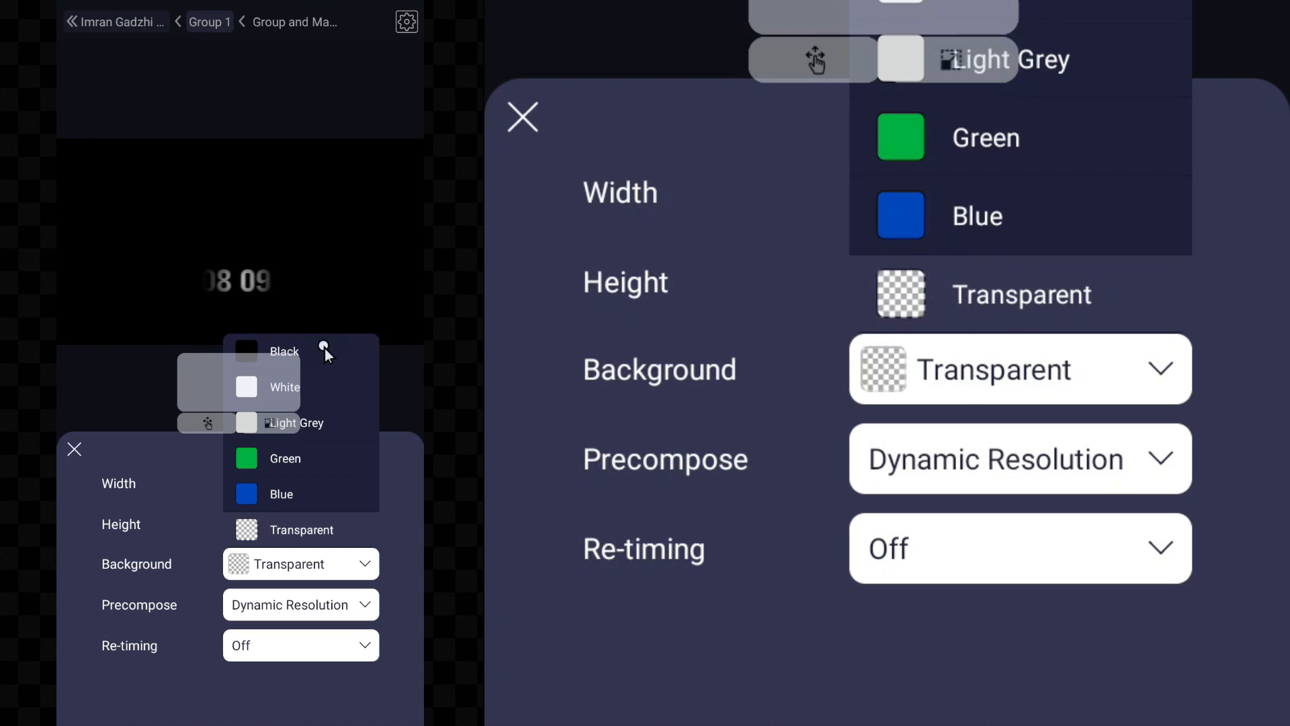
left_click(283, 351)
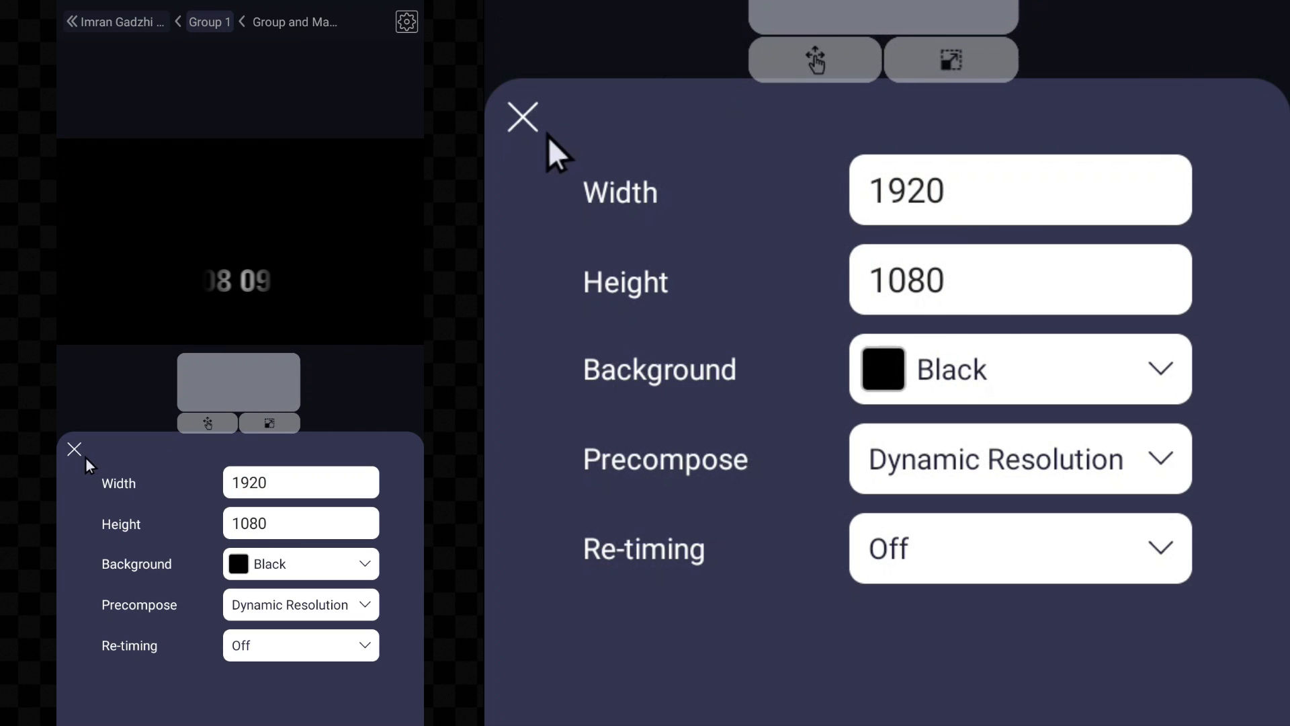
left_click(523, 116)
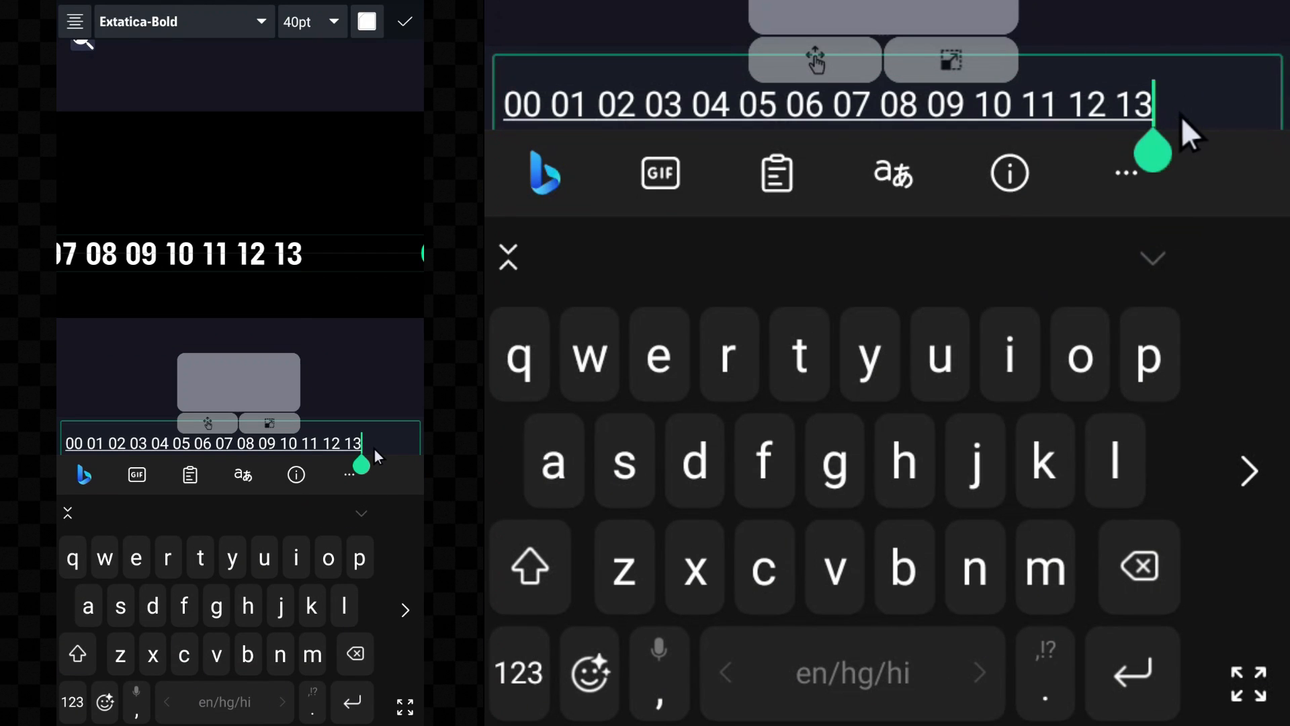
- Add more numbers (typed '16 18') after 13 in the counter string
left_click(518, 671)
type(" 14 15")
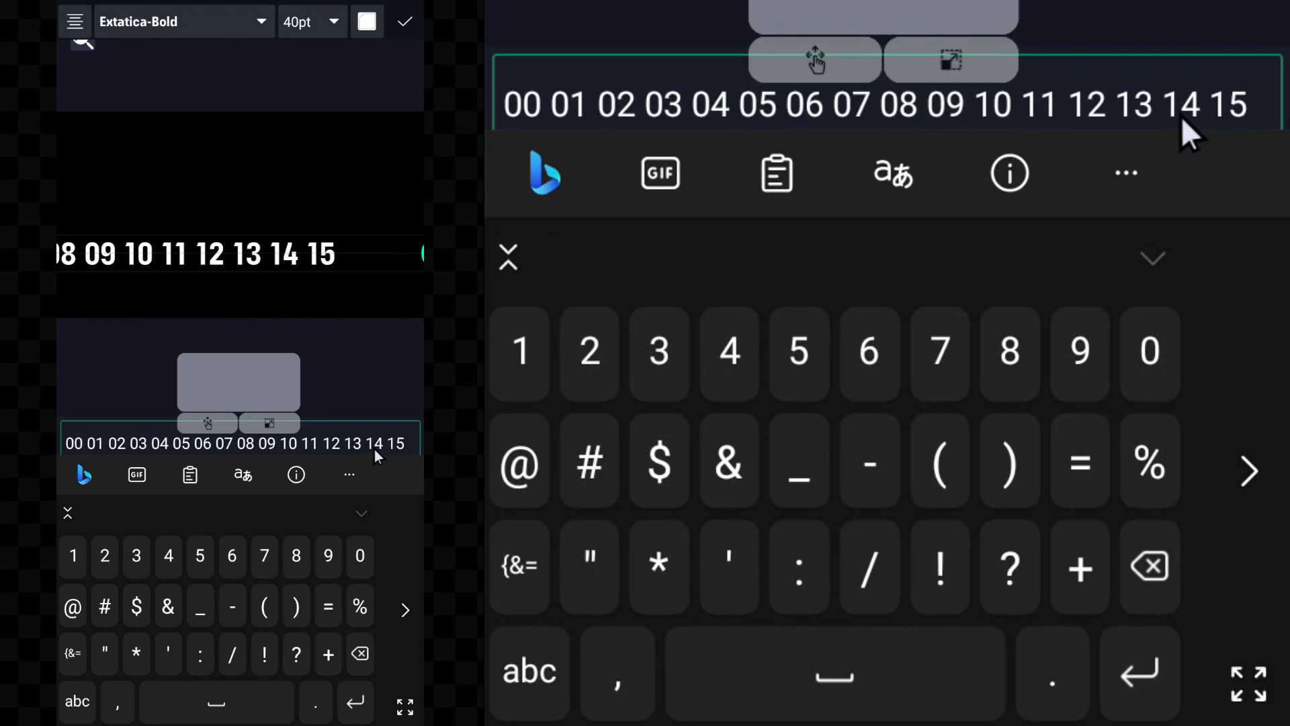
type("16 18")
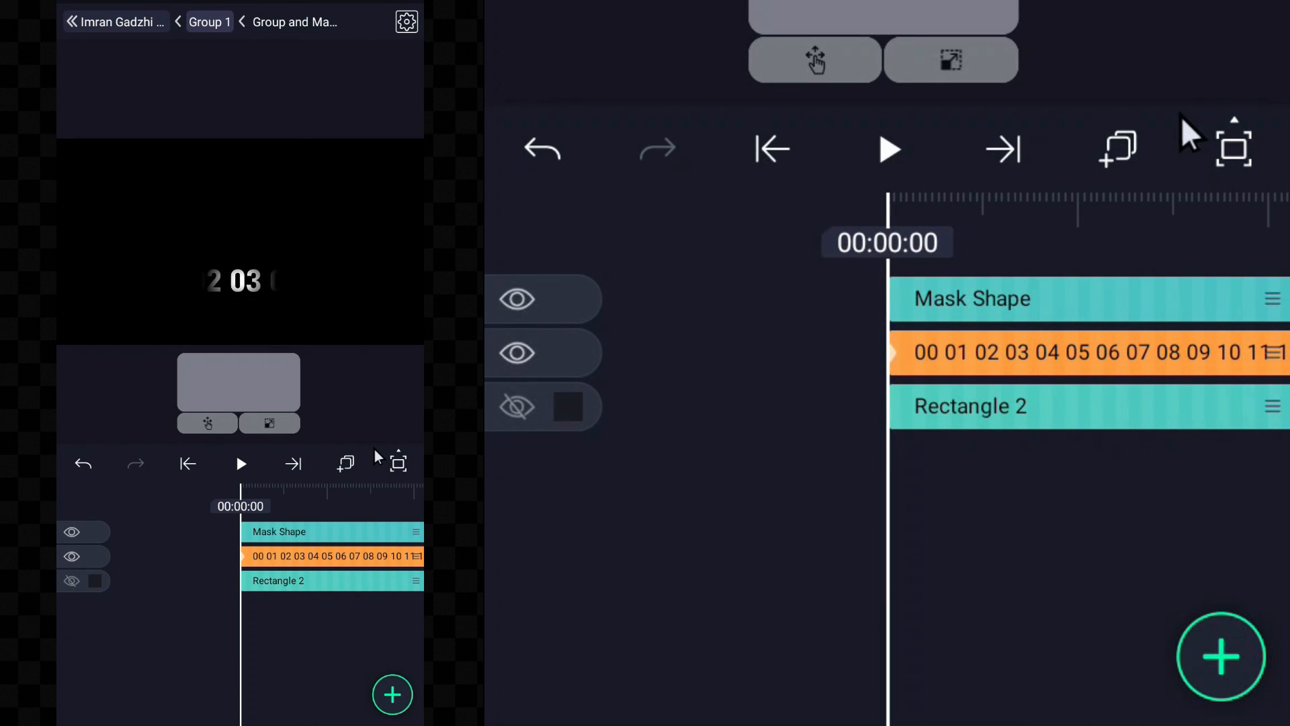
mouse_move(979, 391)
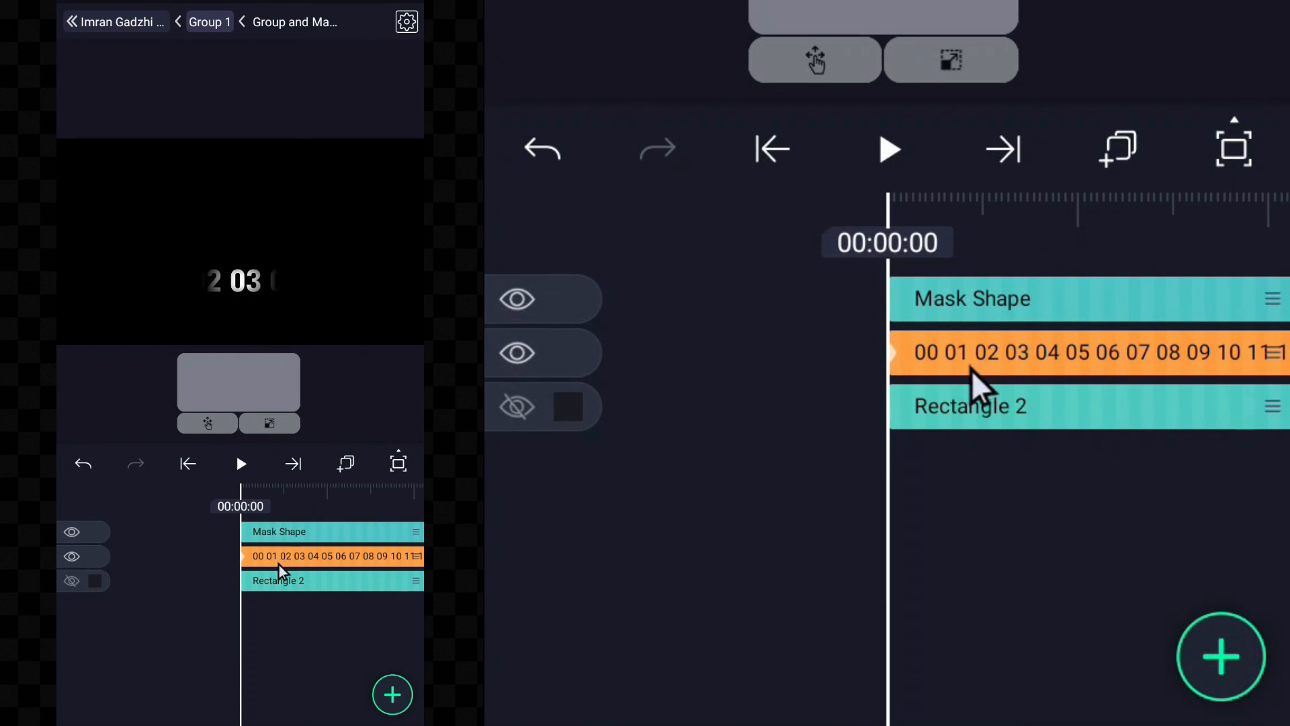
- Adjust the number row's end keyframe, reset the background to Transparent, and return to Group 1
left_click(329, 556)
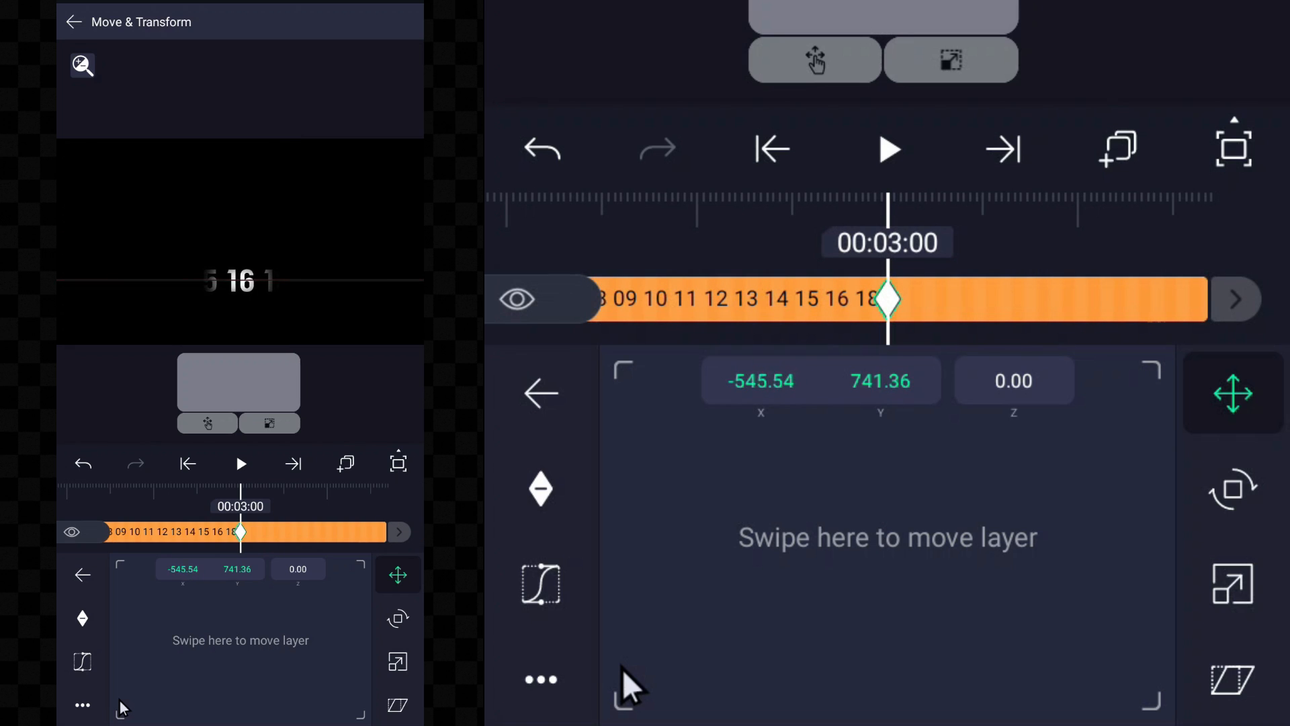
left_click(886, 149)
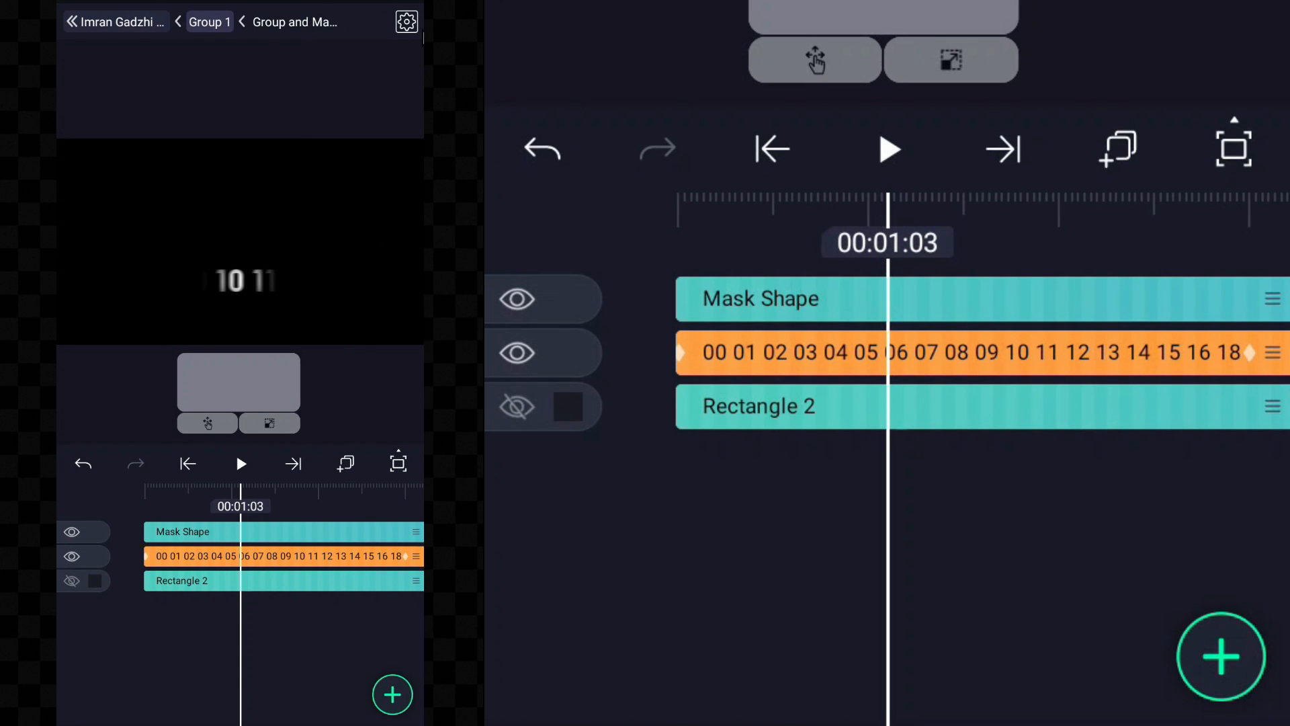
left_click(405, 22)
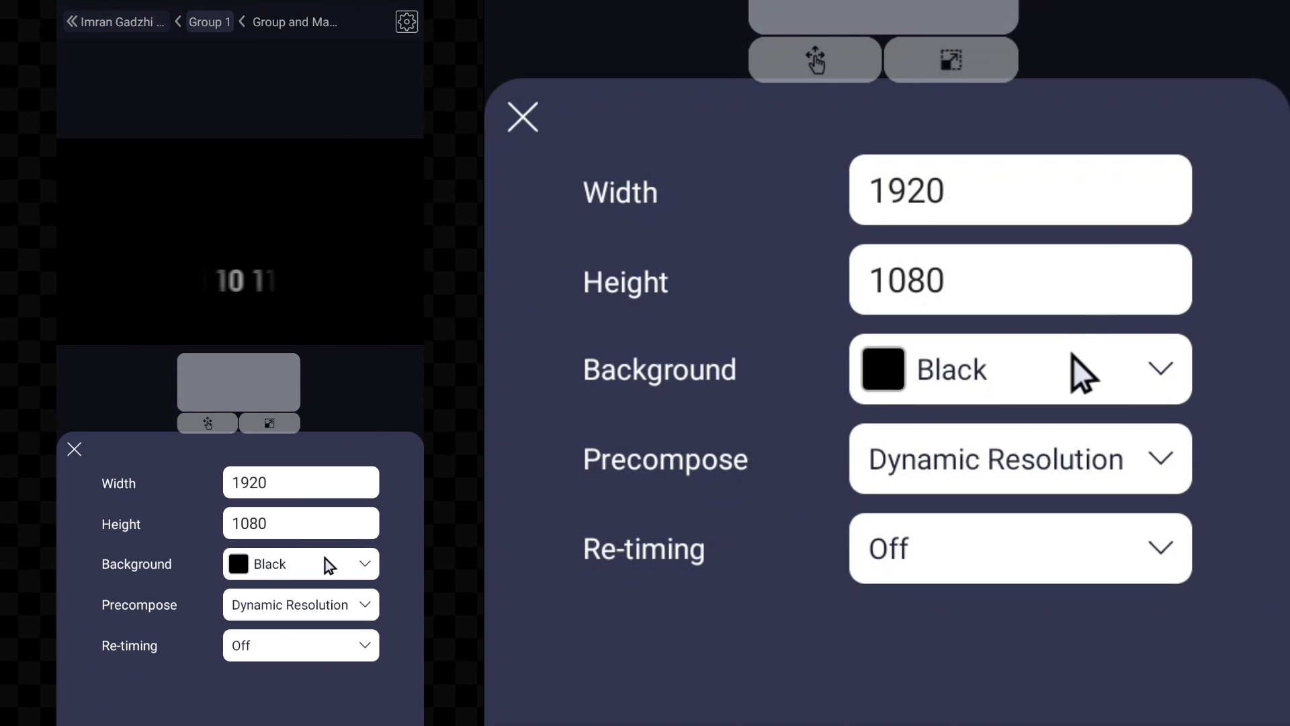
left_click(1020, 369)
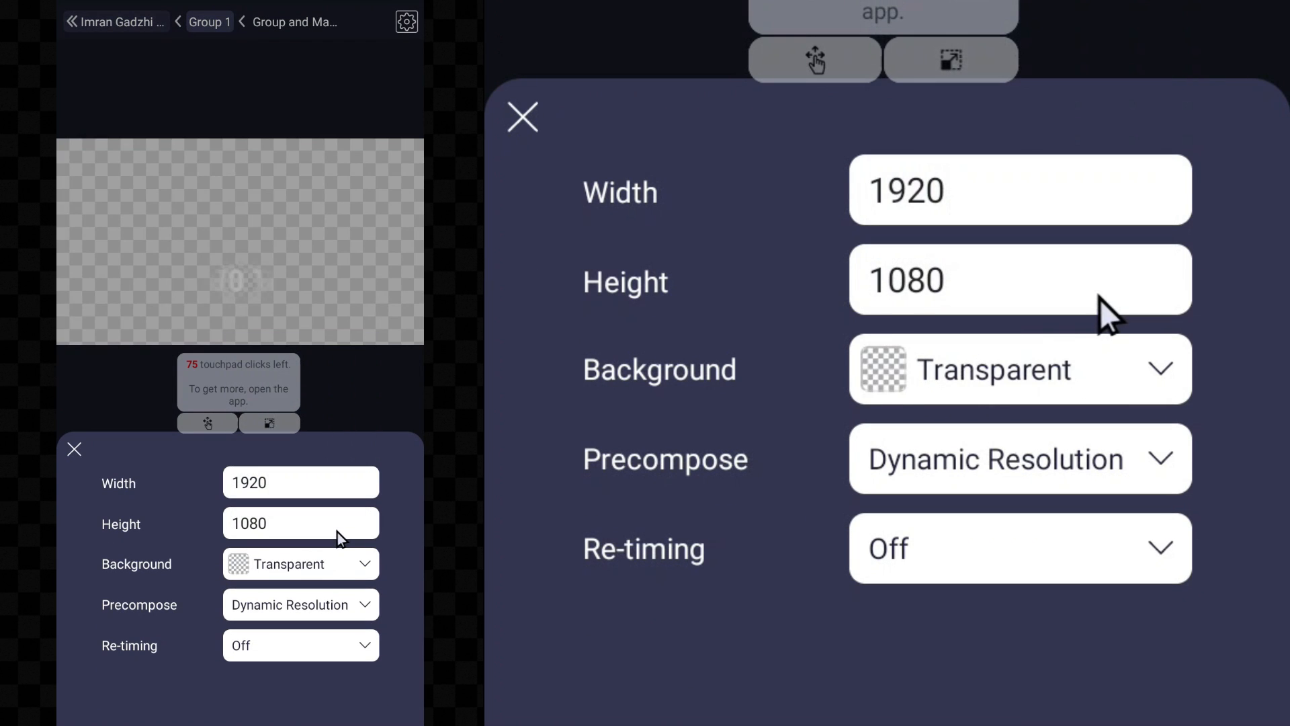
left_click(523, 117)
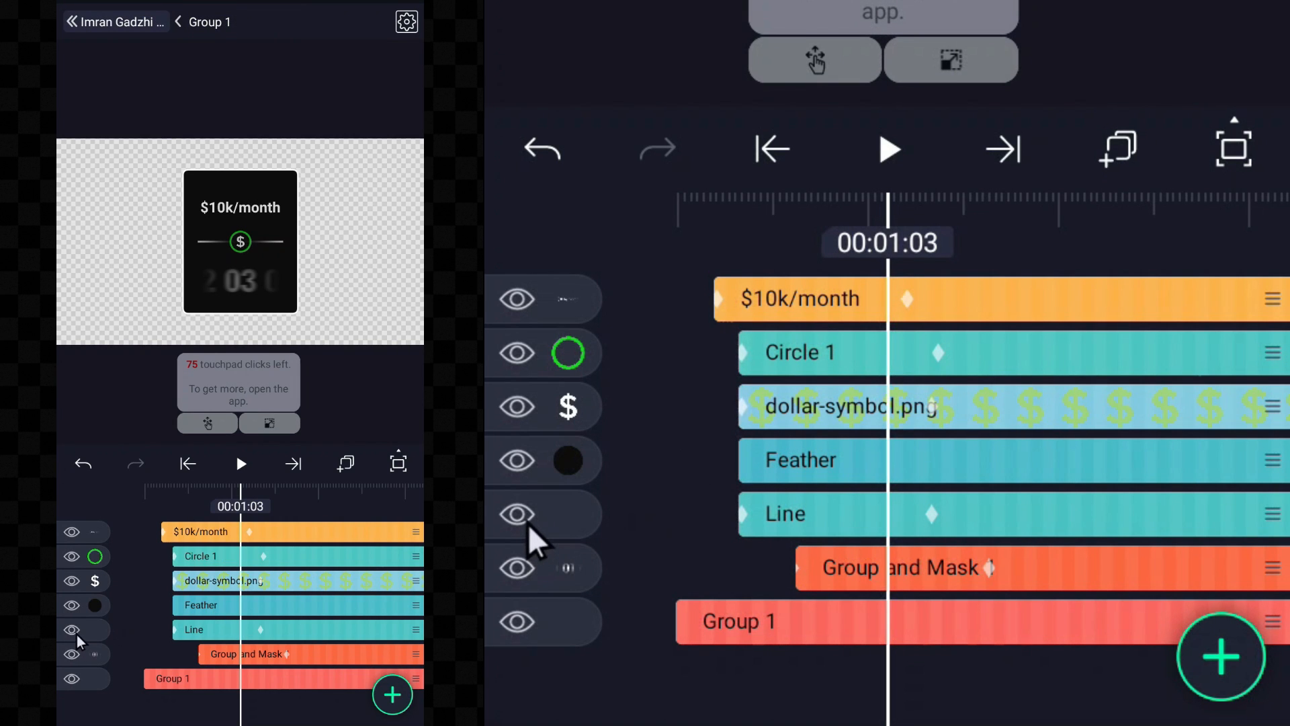
mouse_move(535, 469)
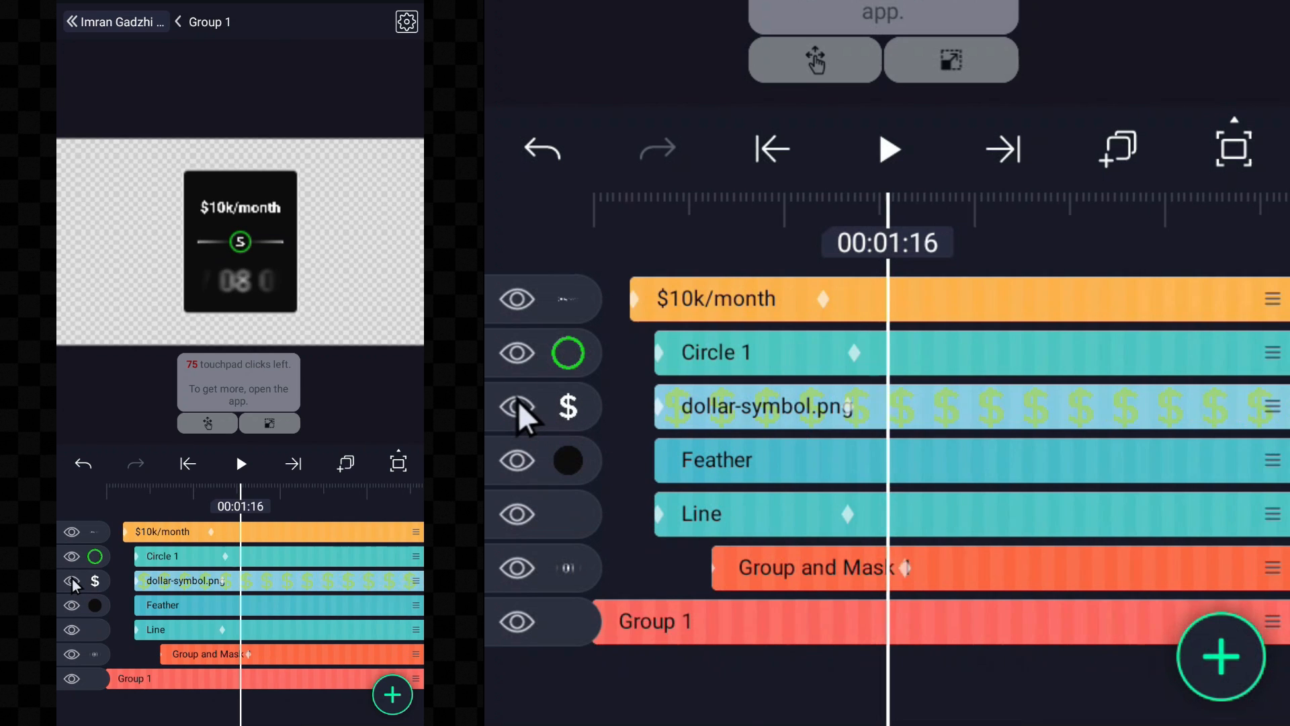
left_click(183, 580)
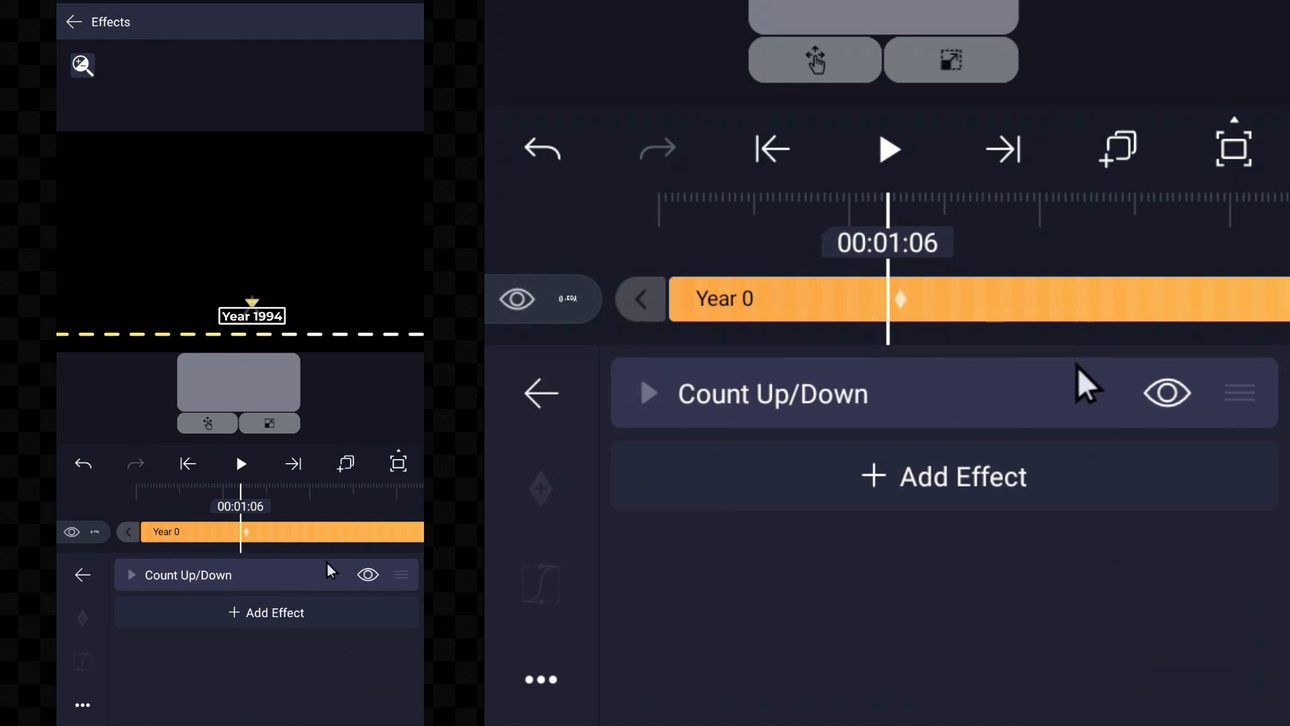
- Set the Year label's Count Up/Down to reach 2008, then return to the layer list
left_click(649, 393)
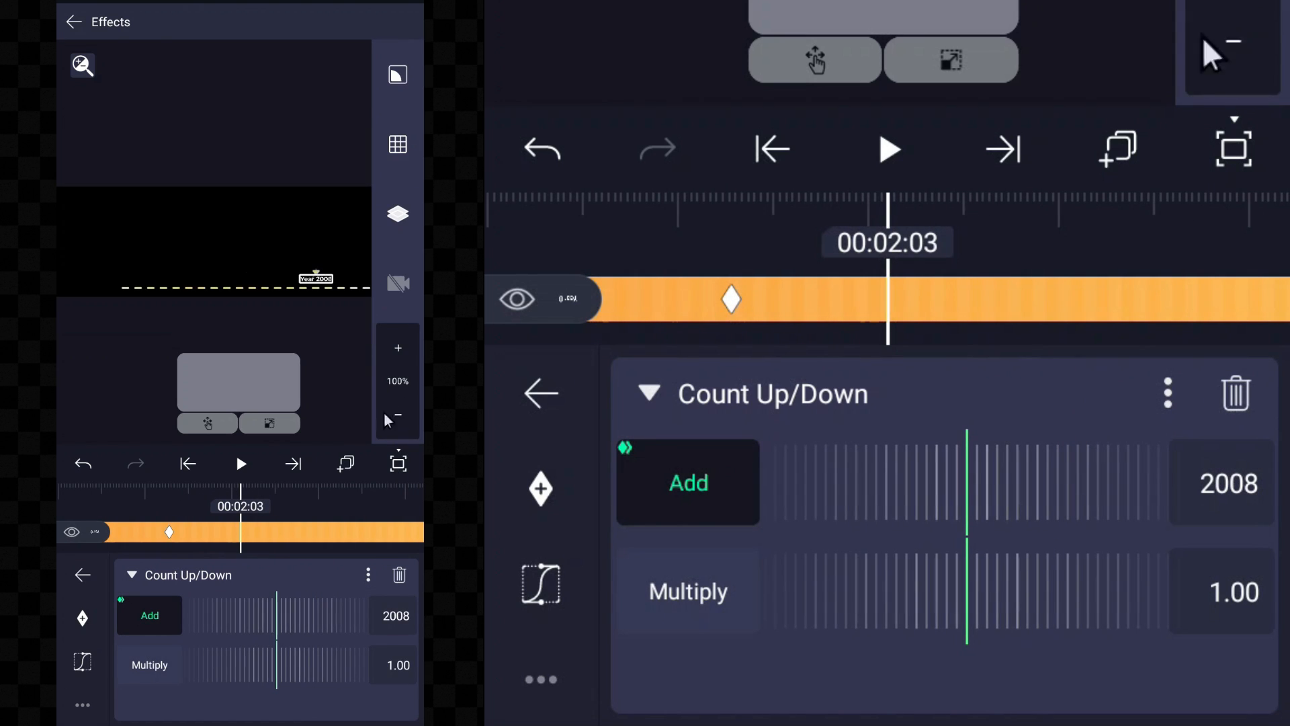
left_click(541, 393)
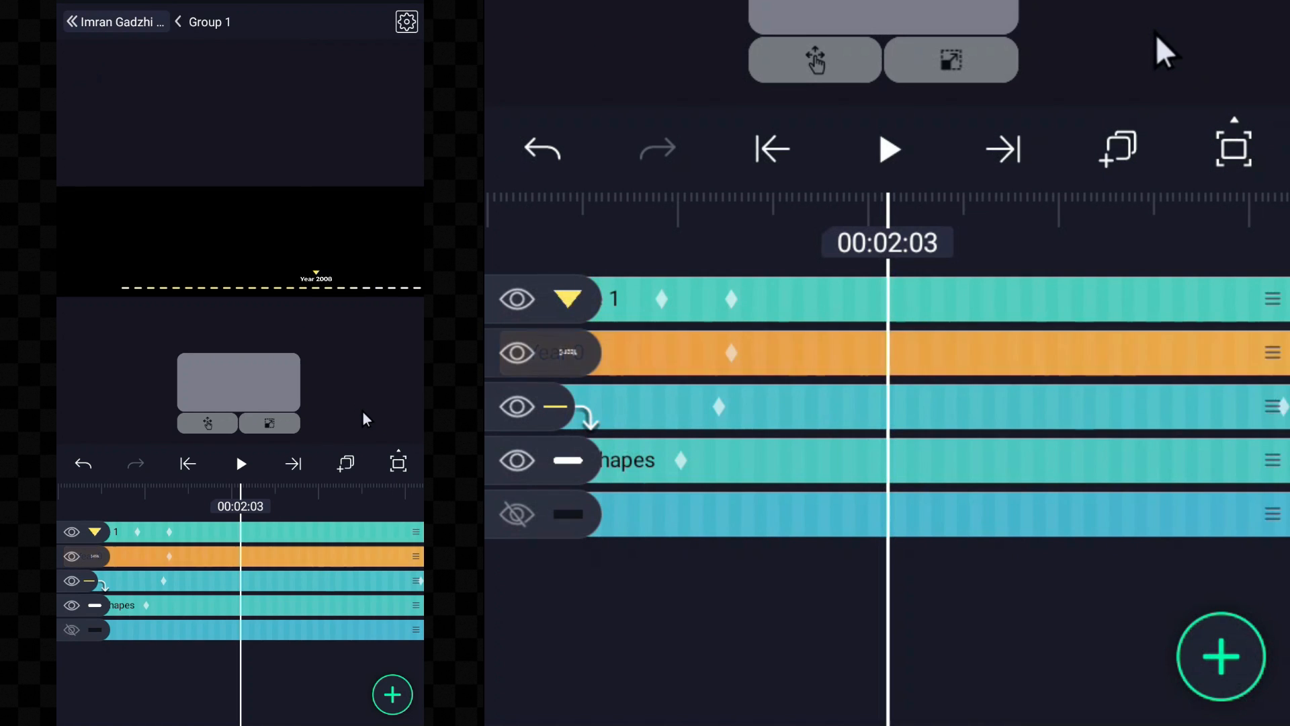